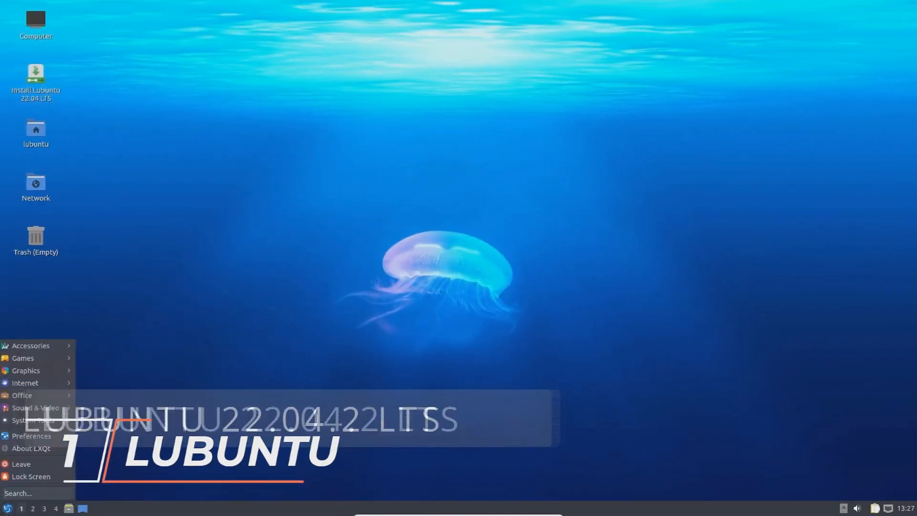
- View About LXQt, browse accessories, and run 'uname' in QTerminal to show the kernel version
left_click(31, 448)
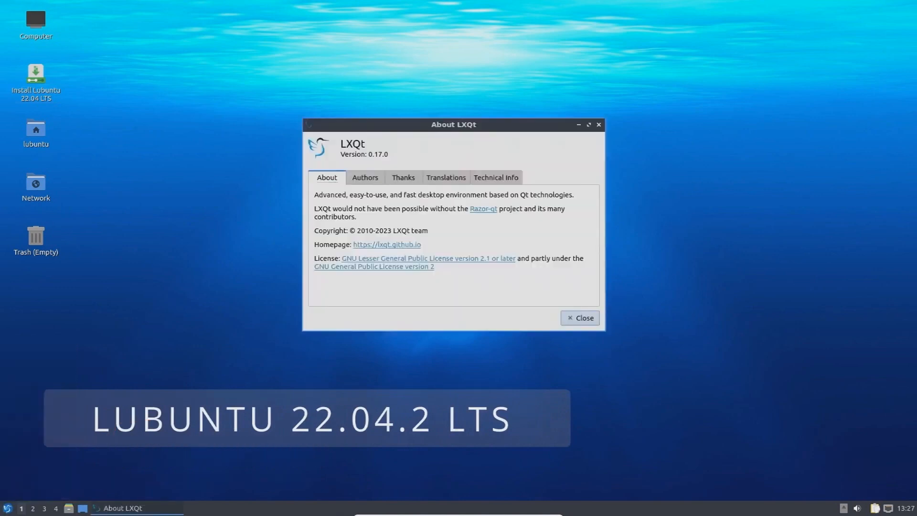
left_click_drag(453, 124, 427, 85)
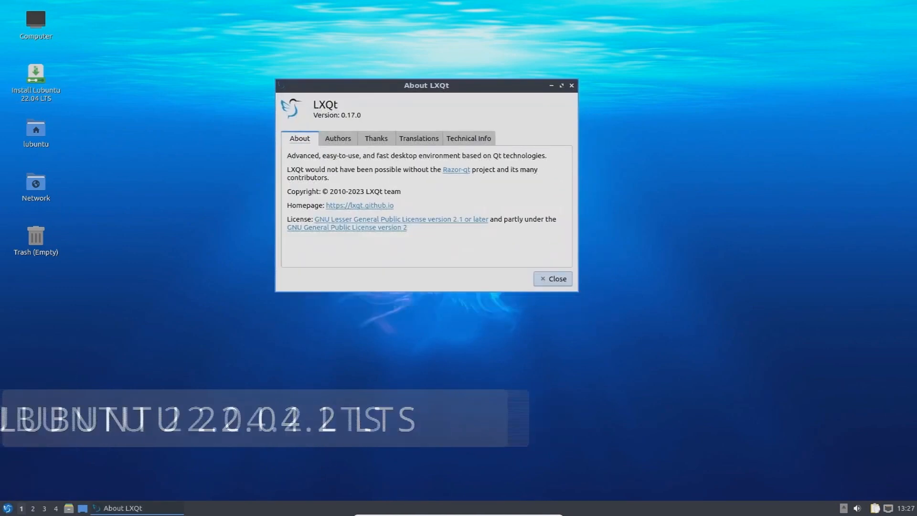
left_click(8, 507)
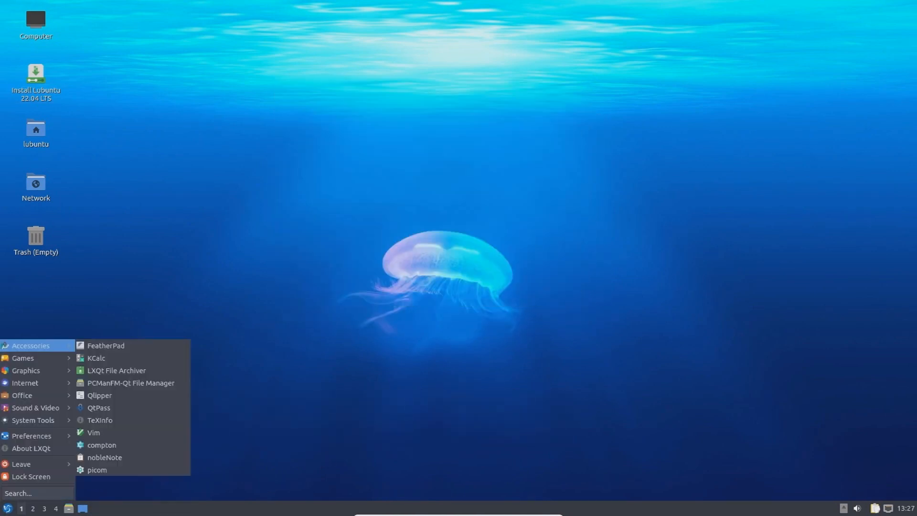
mouse_move(23, 358)
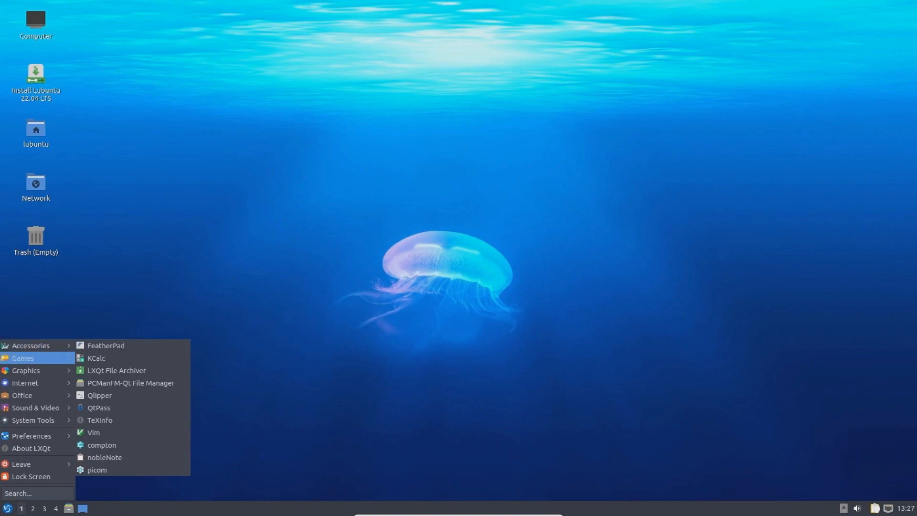
mouse_move(23, 358)
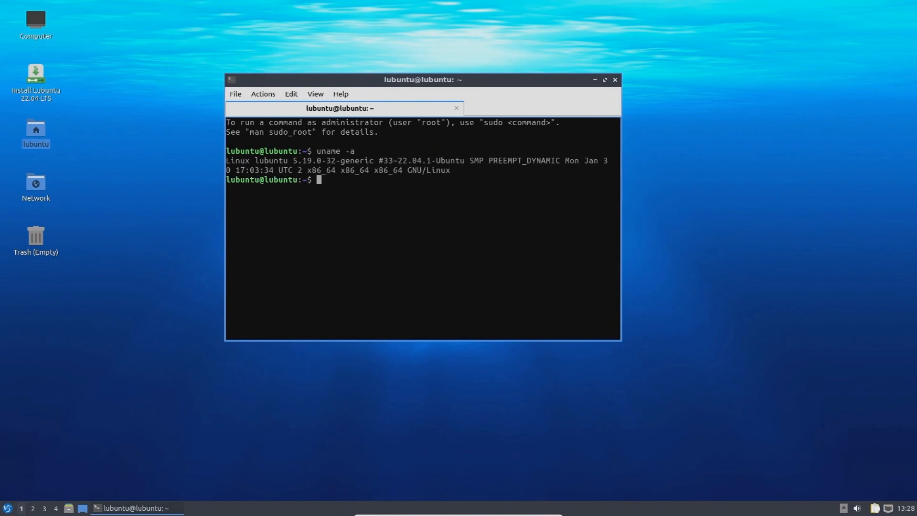
type("uname")
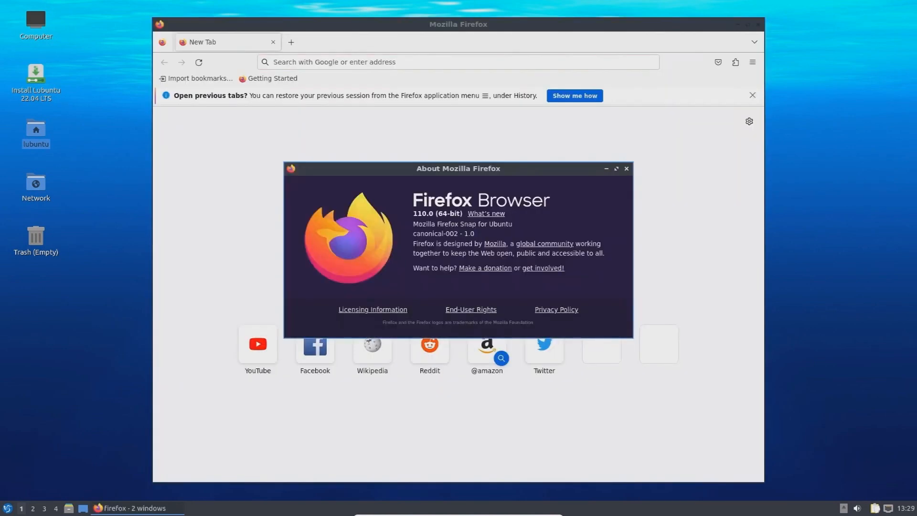
- Dismiss About Firefox, close the browser, and list the System Tools applications from the menu
left_click(625, 168)
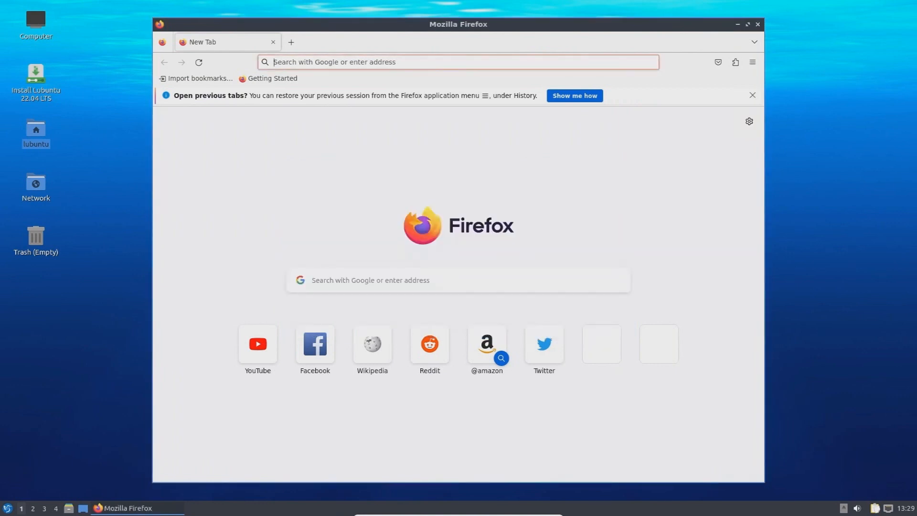
left_click(737, 23)
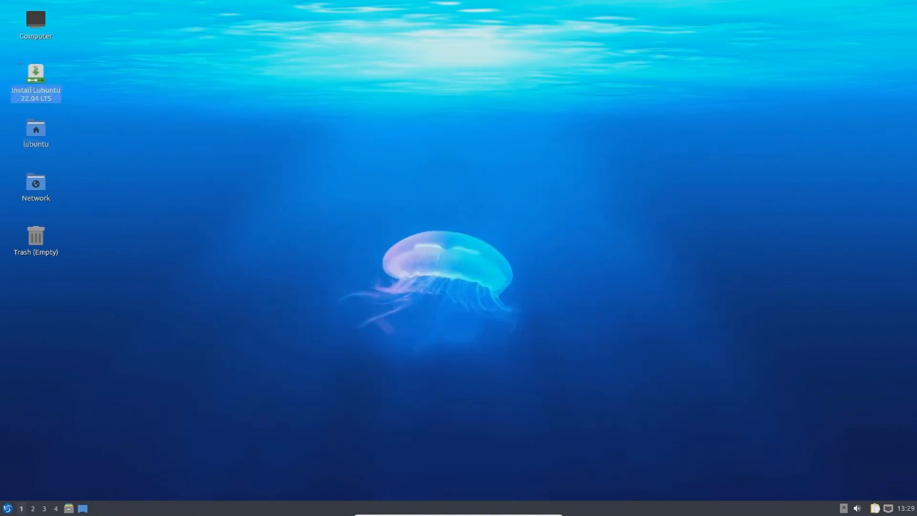
double_click(35, 72)
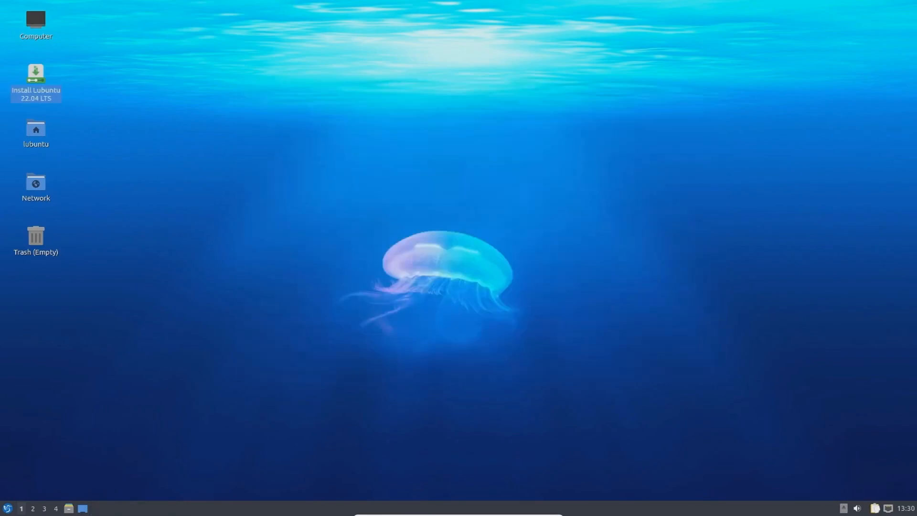
left_click(6, 507)
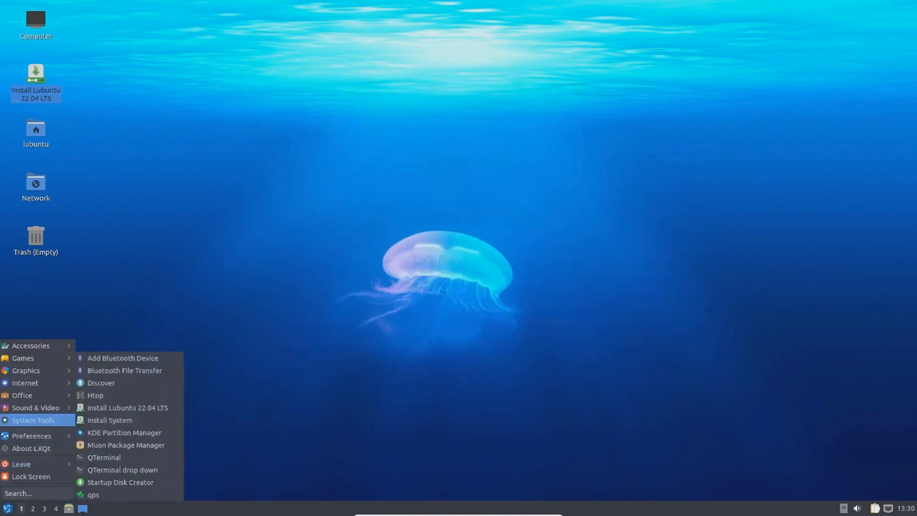
left_click(103, 460)
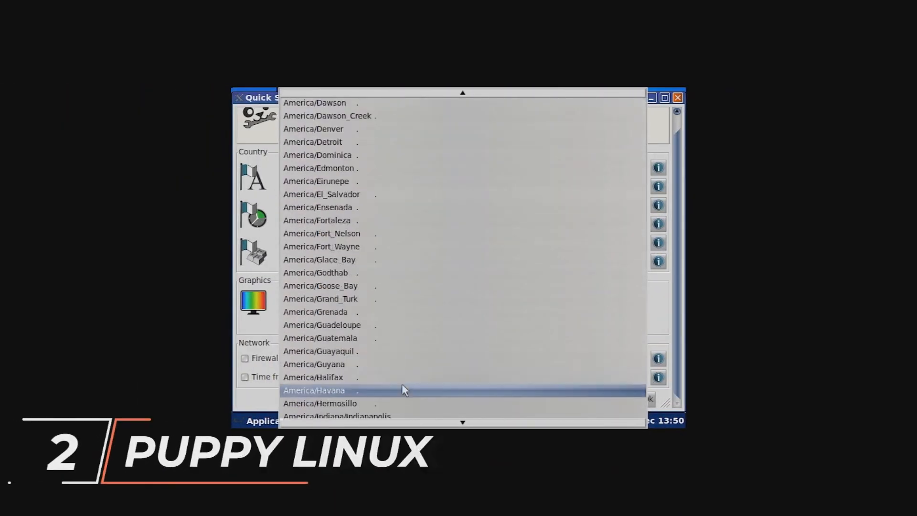
- Choose America/New_York as the Quick Setup timezone and look at the screensaver settings
scroll("down", 3)
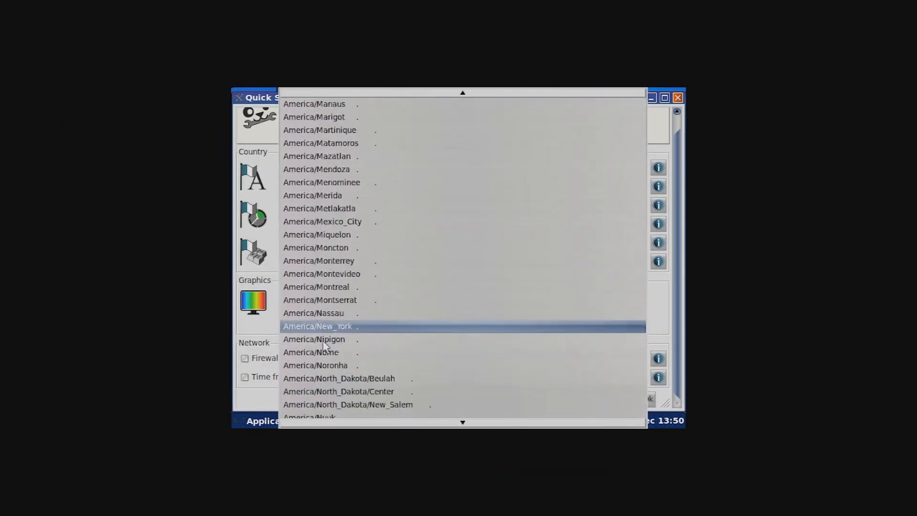
left_click(317, 326)
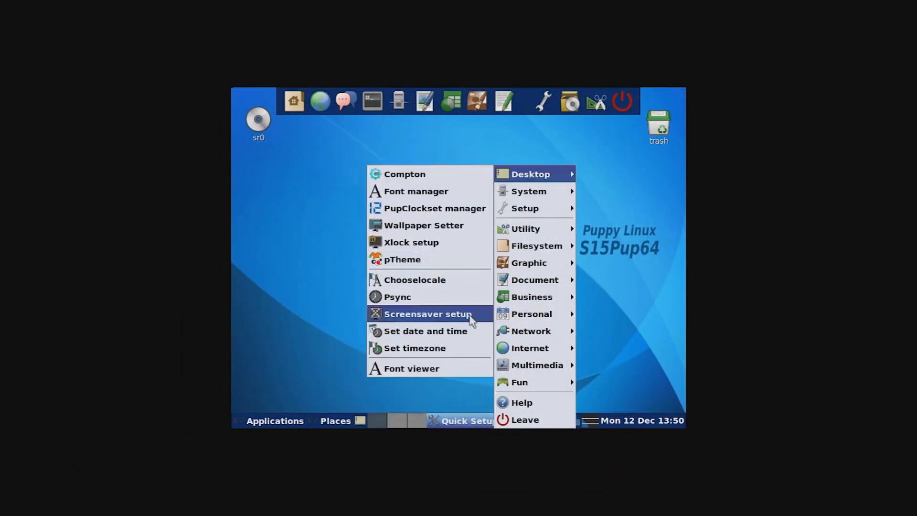
left_click(428, 315)
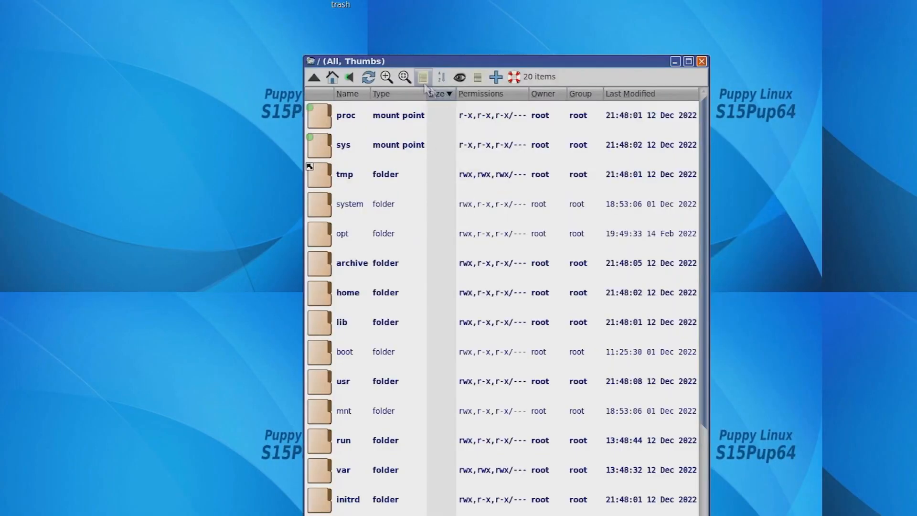
- Bring up HexChat and AbiWord, dismissing AbiWord's version information to leave a blank document
left_click(422, 77)
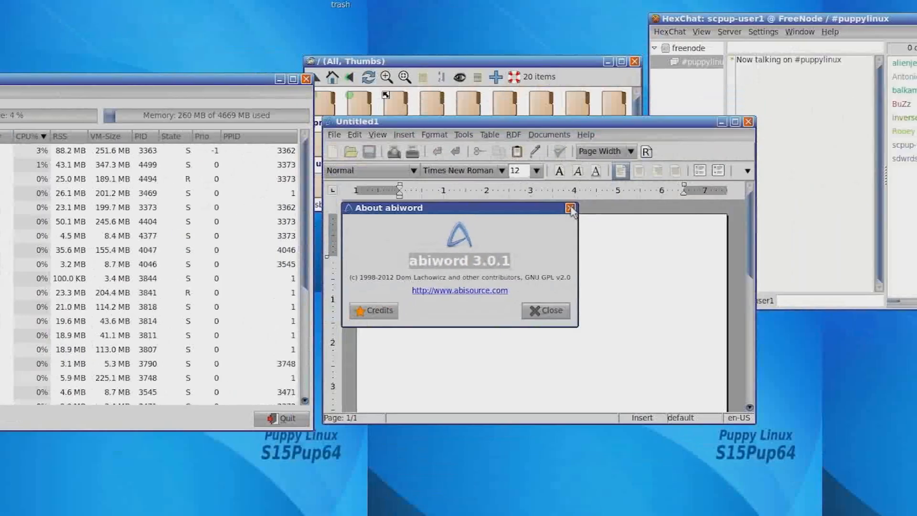
left_click(433, 135)
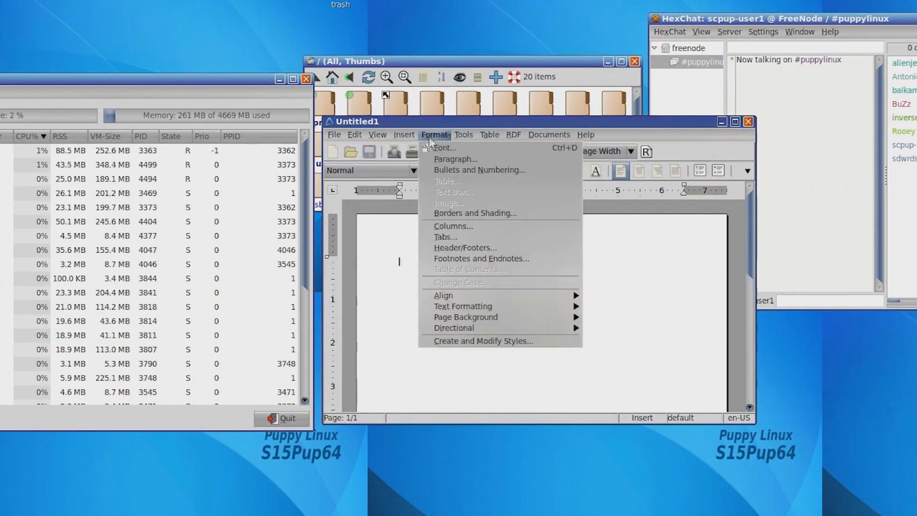
left_click(355, 134)
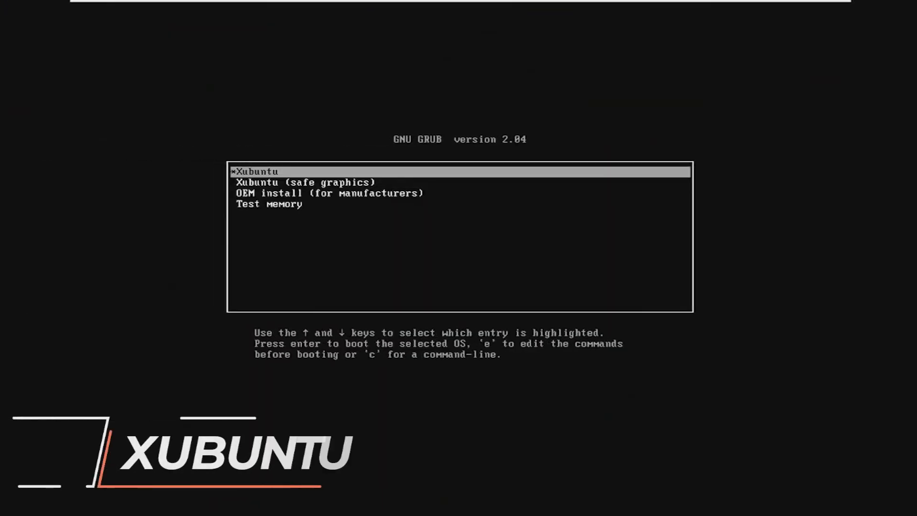
- Boot the default Xubuntu entry and choose LVM for the new installation
key("enter")
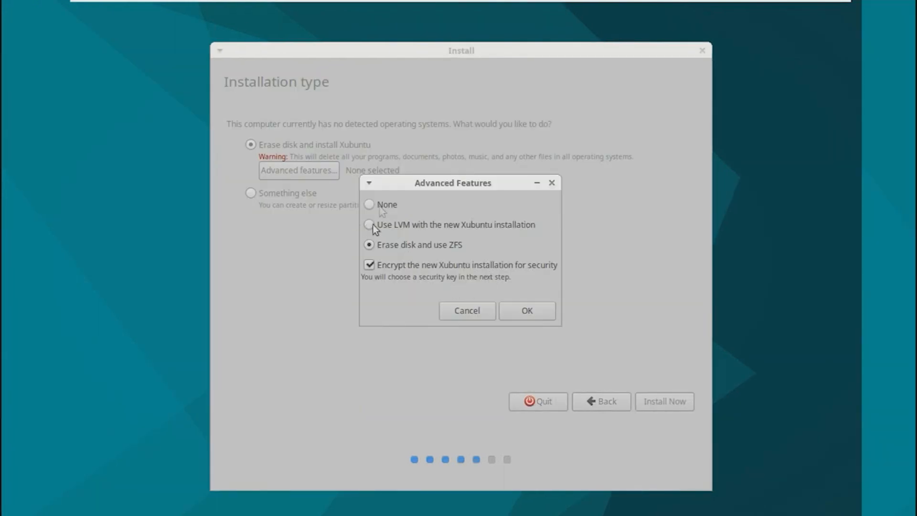
left_click(466, 311)
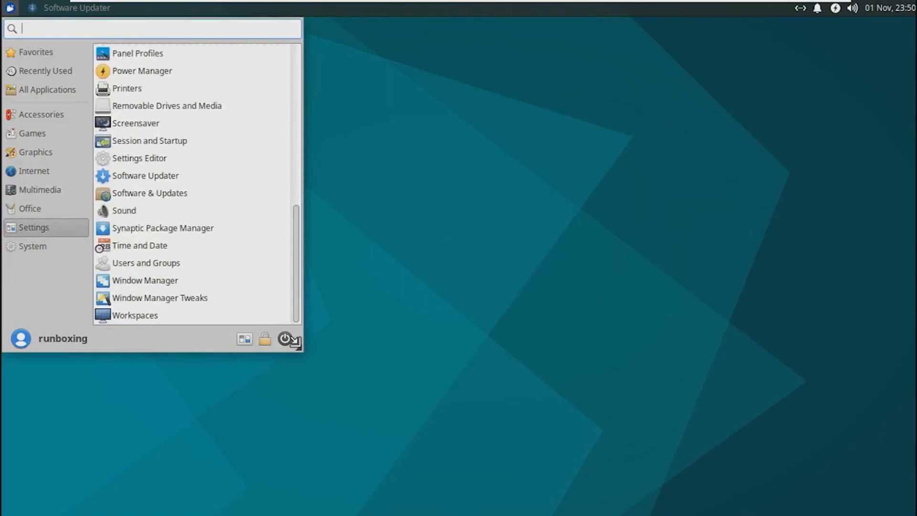
type("x")
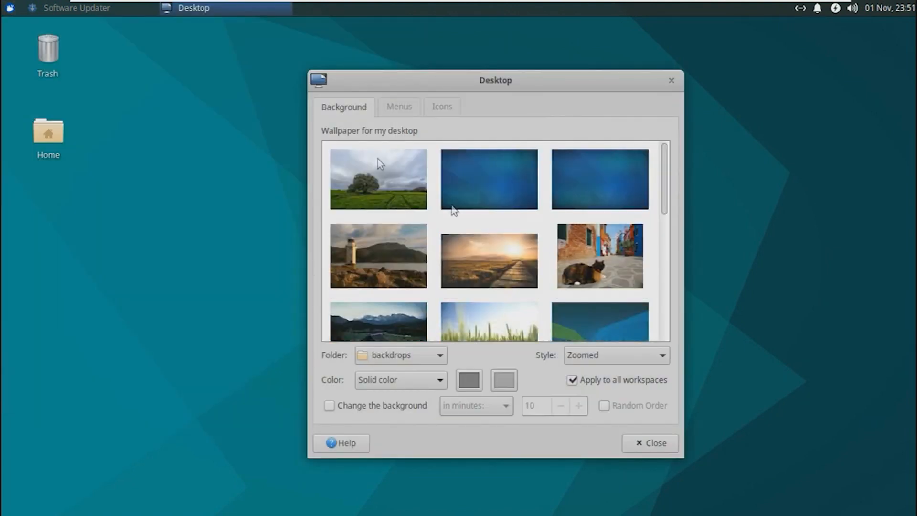
- Set the cat street photo as wallpaper, check the desktop Icons settings, and start a terminal
left_click(442, 106)
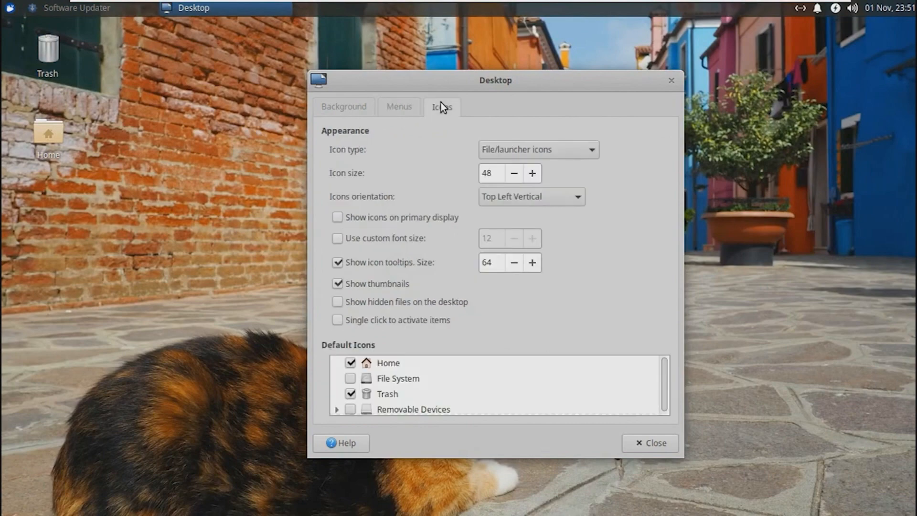
left_click(650, 443)
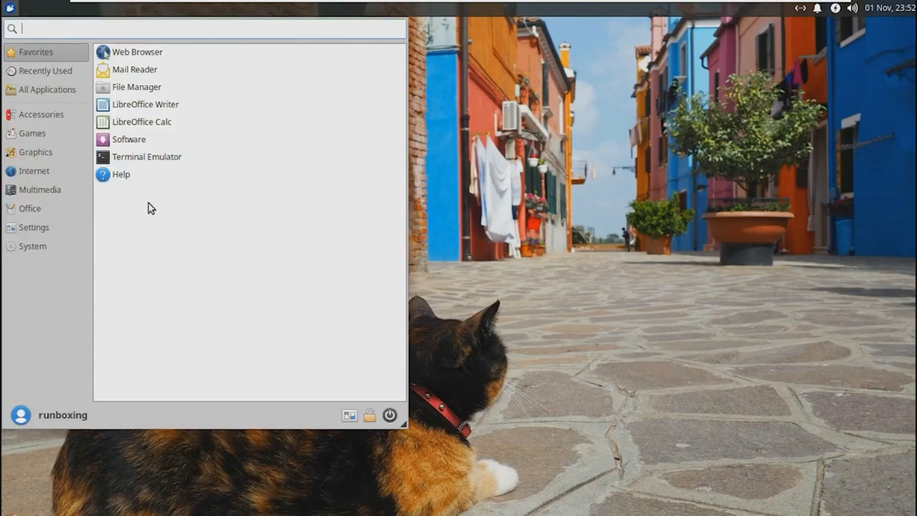
left_click(129, 140)
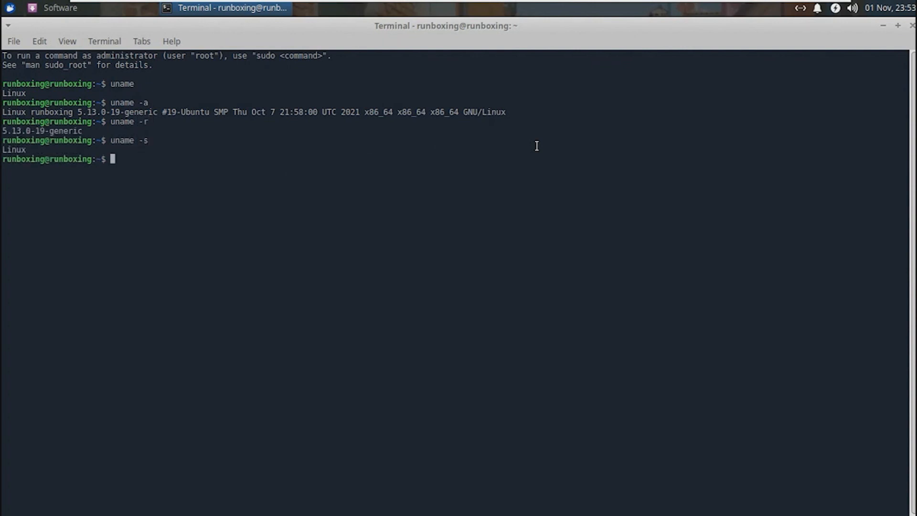
- Switch to the Software centre and check its pending updates list
left_click(58, 7)
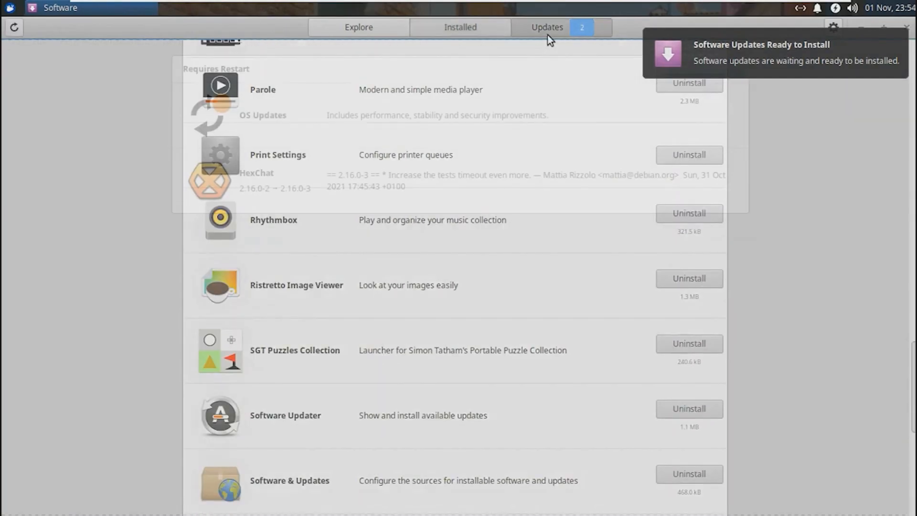
left_click(263, 115)
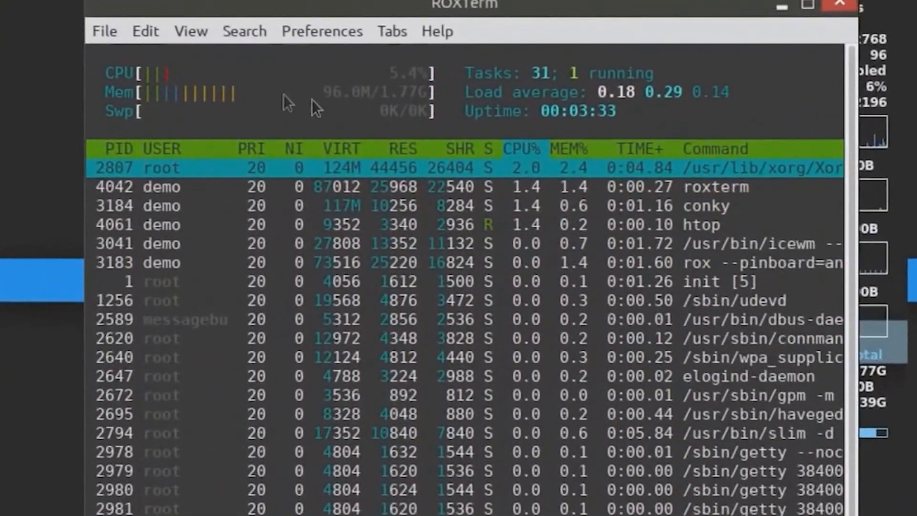
- Close htop's ROXTerm and the duplicate home folder window, keeping one ROX file window
left_click(840, 5)
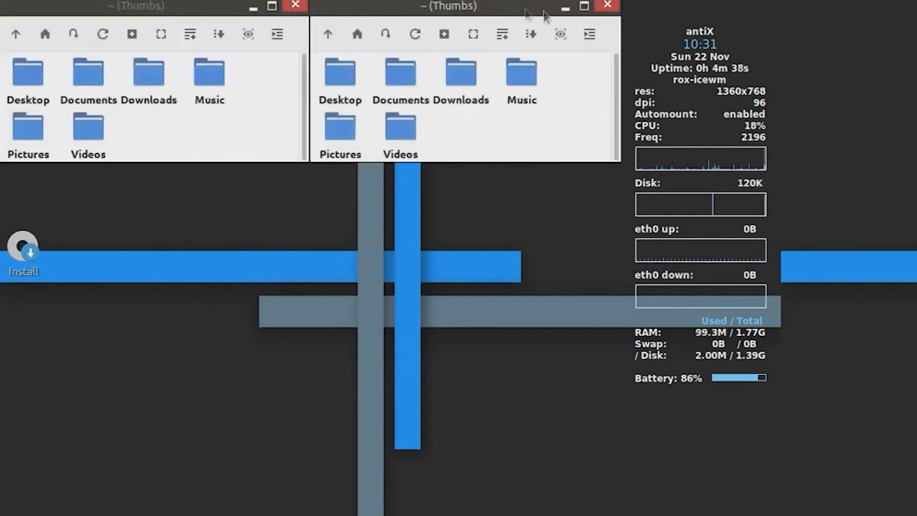
left_click(607, 6)
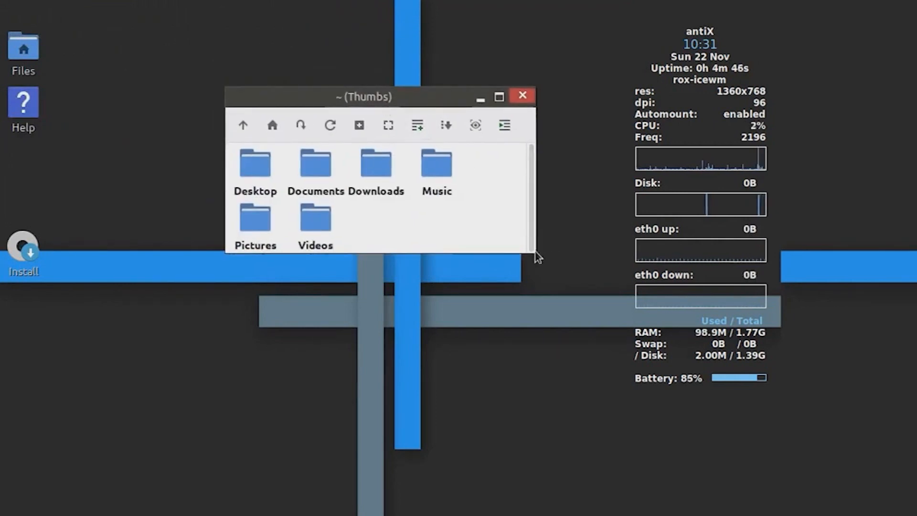
left_click(522, 95)
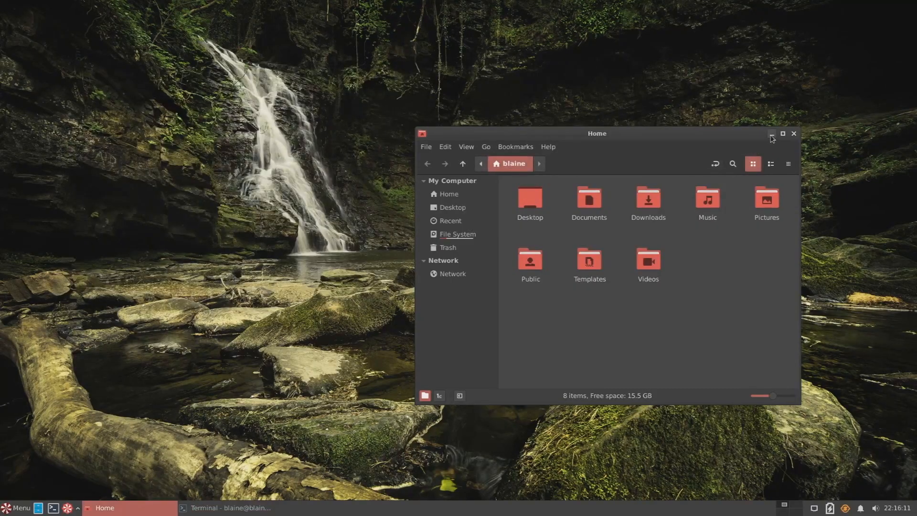
- Minimize Nemo, browse the Menu, view and dismiss Nemo 4.8.6's About info, then launch Ice
left_click(770, 134)
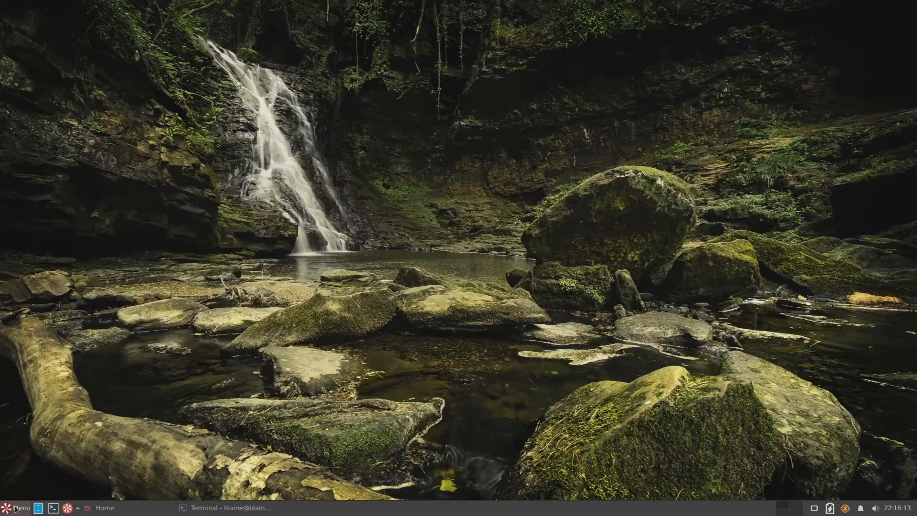
left_click(17, 507)
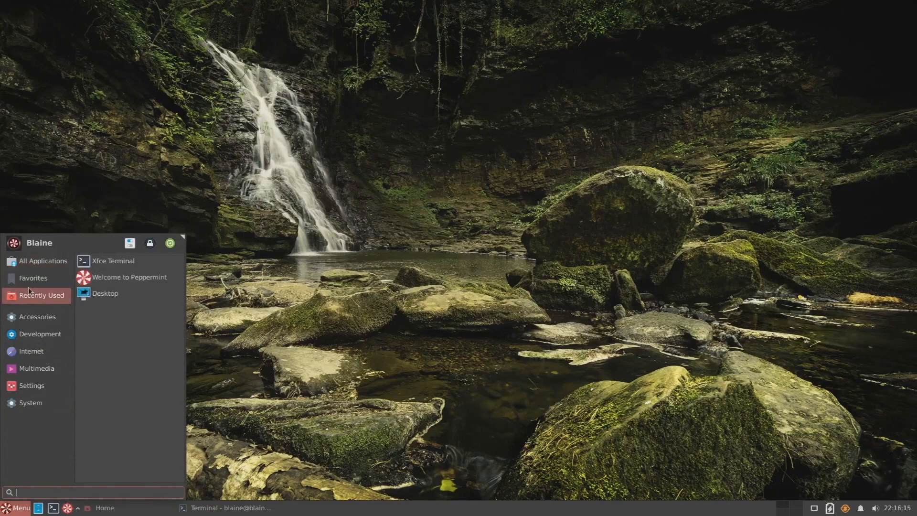
left_click(32, 278)
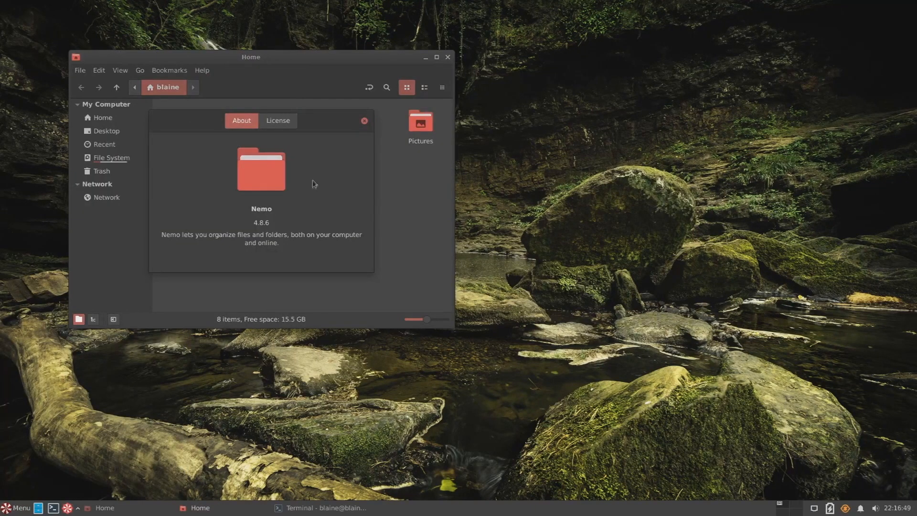
left_click(364, 120)
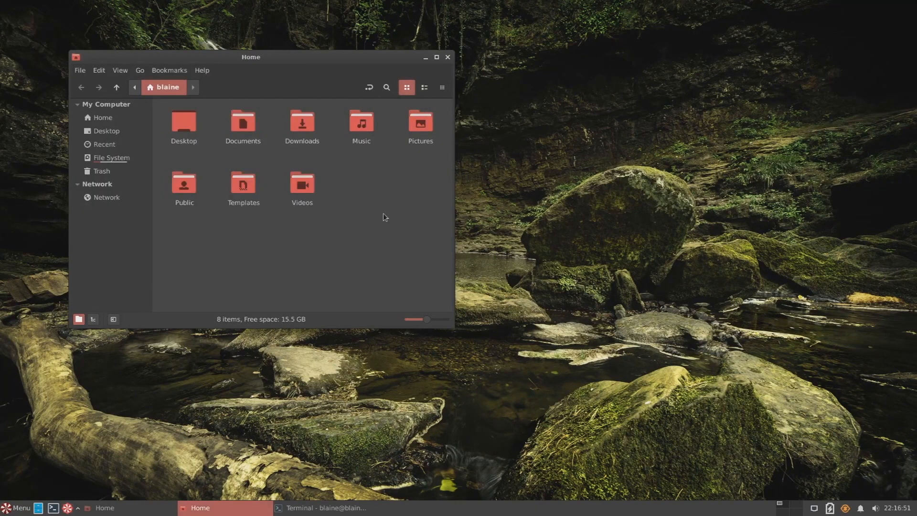
right_click(384, 220)
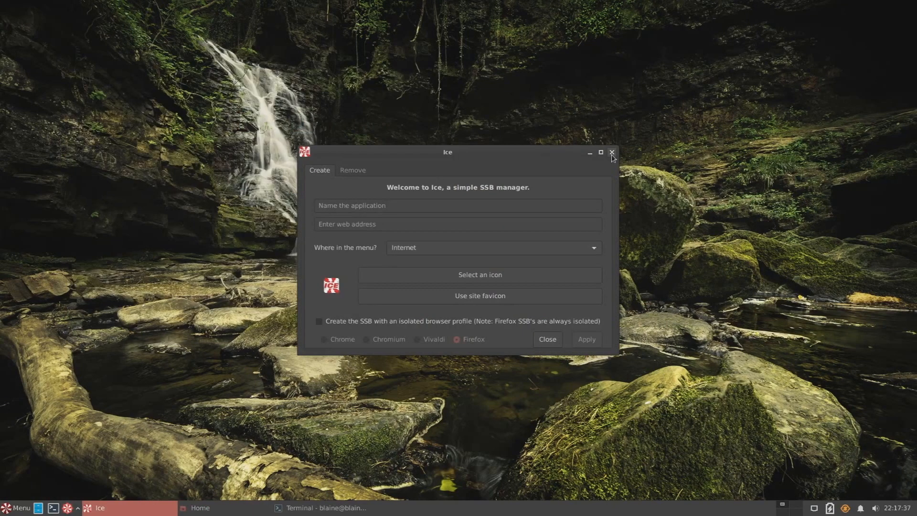
mouse_move(573, 157)
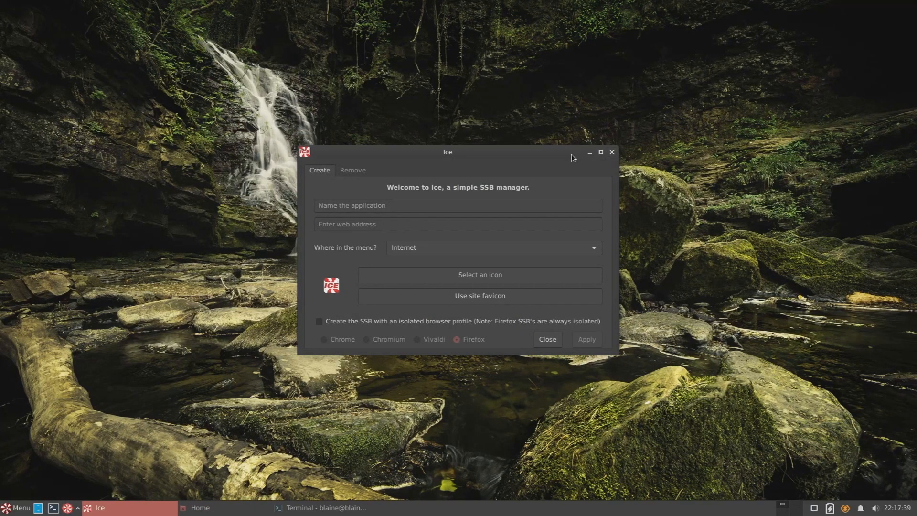